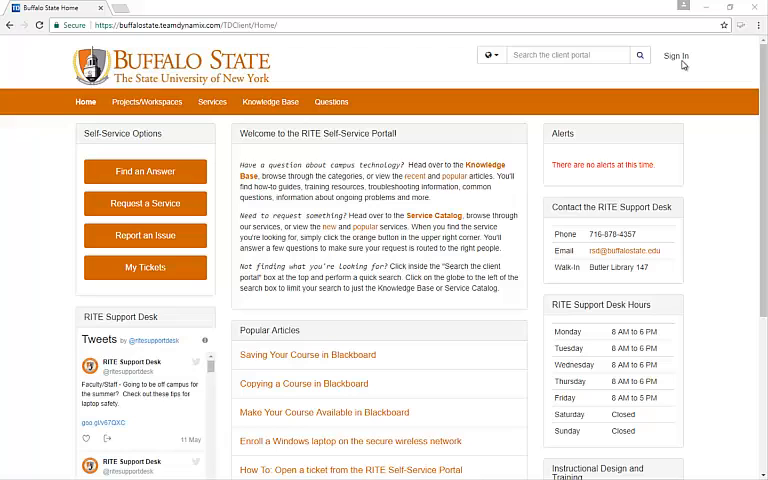
# Log in to the RITE Self-Service Portal with your username and password.
pyautogui.click(674, 55)
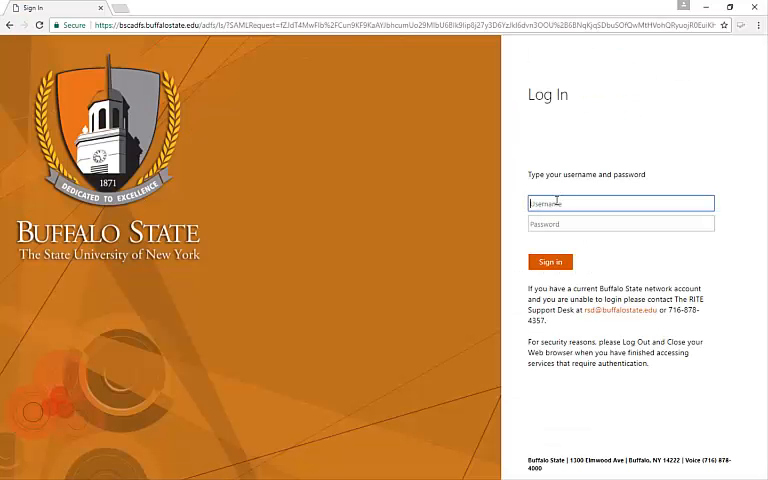
pyautogui.click(549, 261)
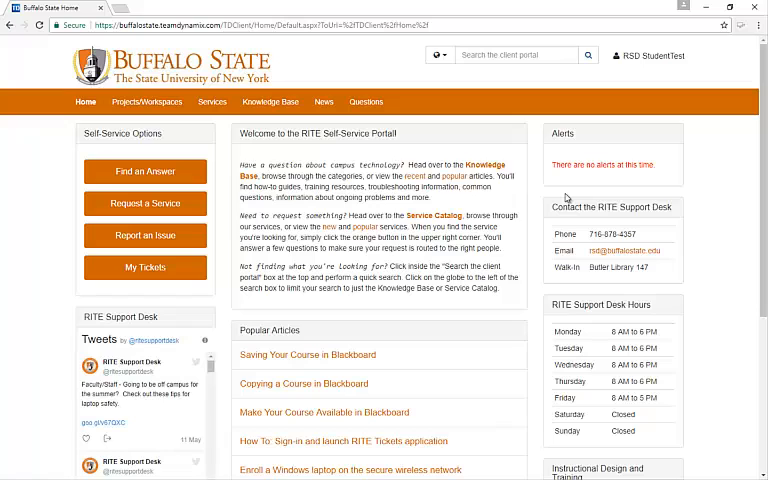
pyautogui.moveTo(567, 196)
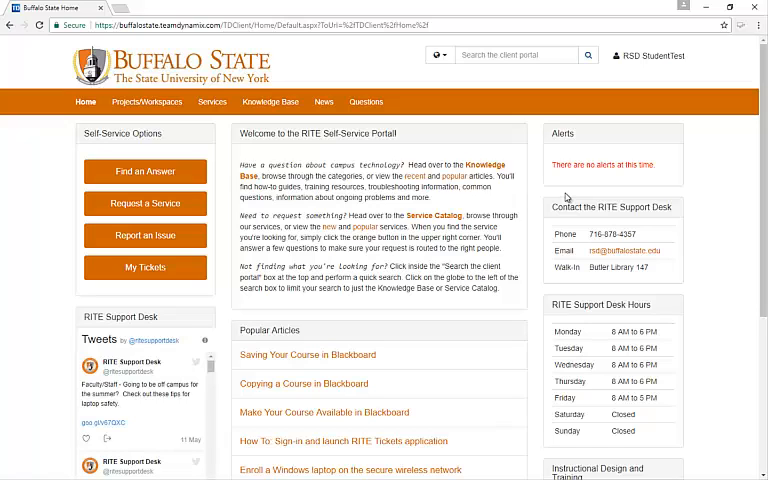
pyautogui.click(212, 102)
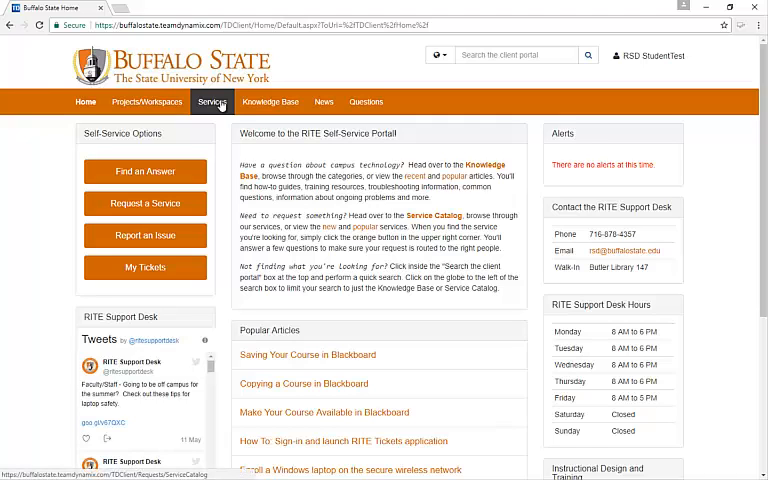
# Browse the Hardware and Software and Report an Issue service categories.
pyautogui.click(210, 101)
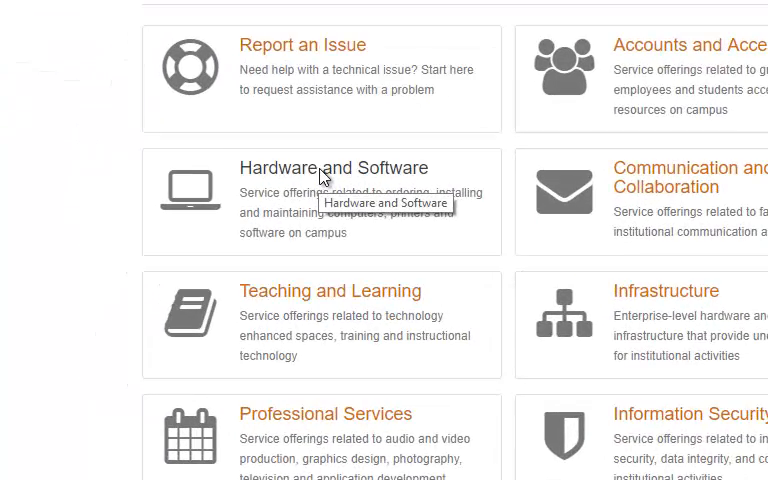
pyautogui.click(335, 167)
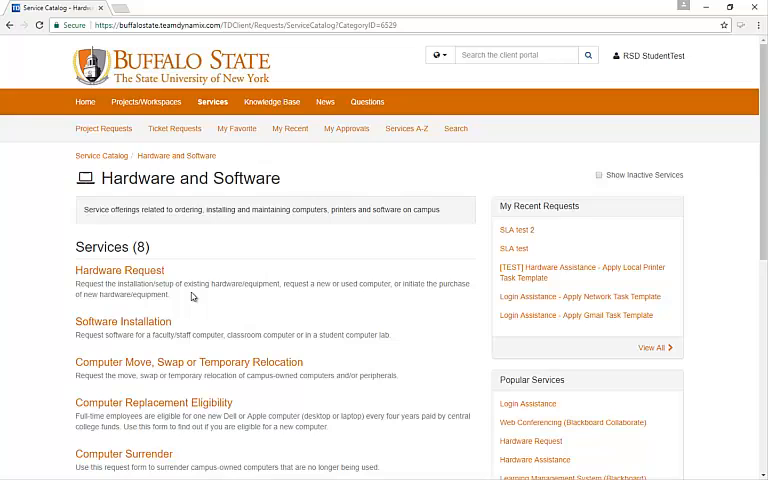
pyautogui.scroll(-3)
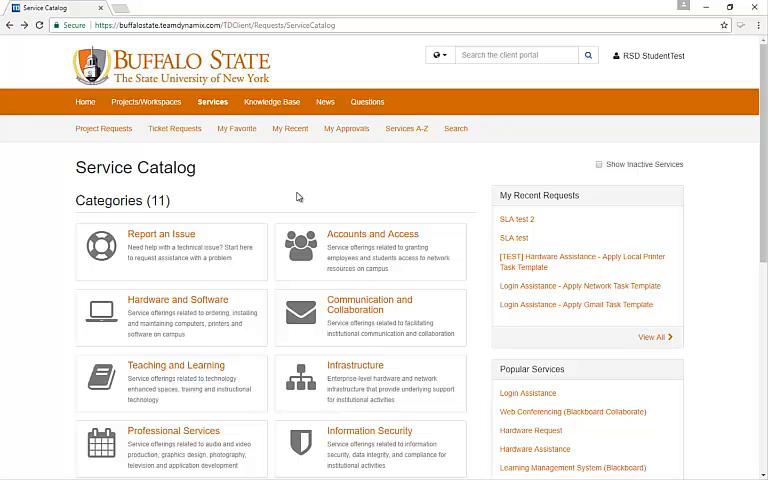
pyautogui.moveTo(218, 192)
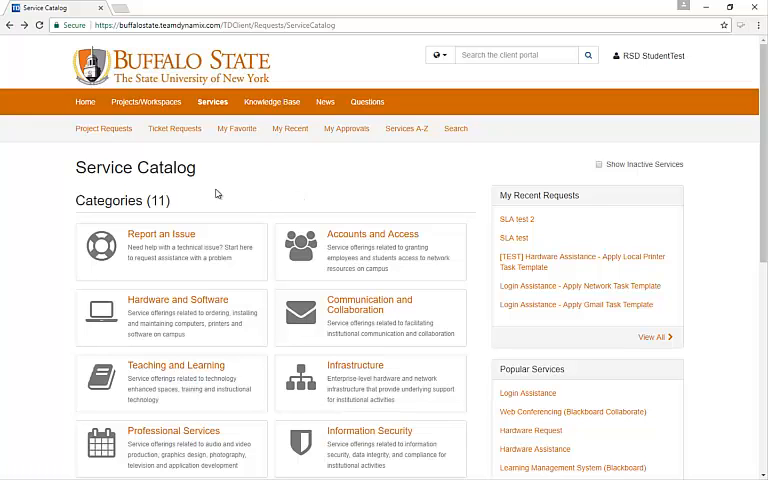
pyautogui.click(162, 233)
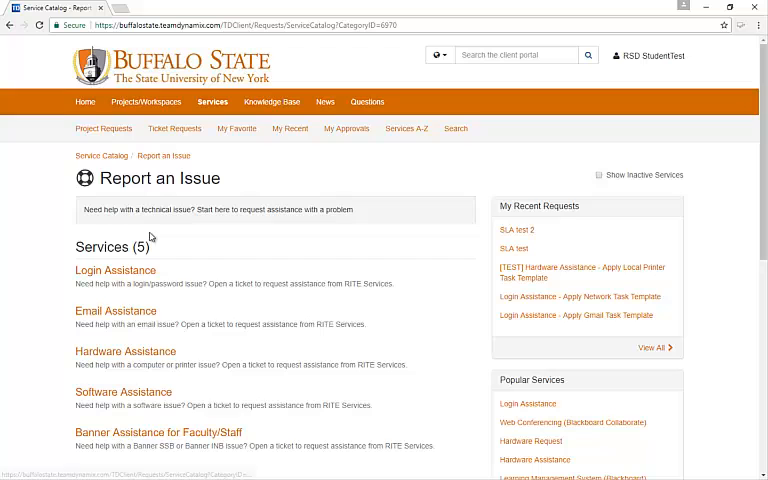
pyautogui.scroll(-3)
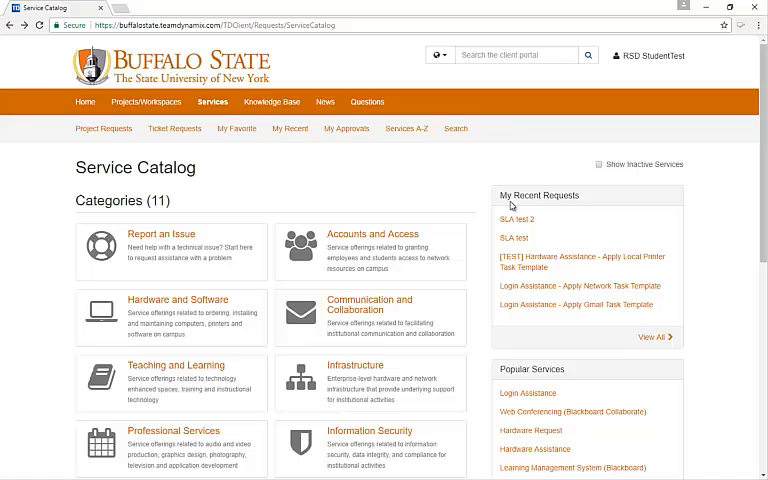
pyautogui.moveTo(506, 116)
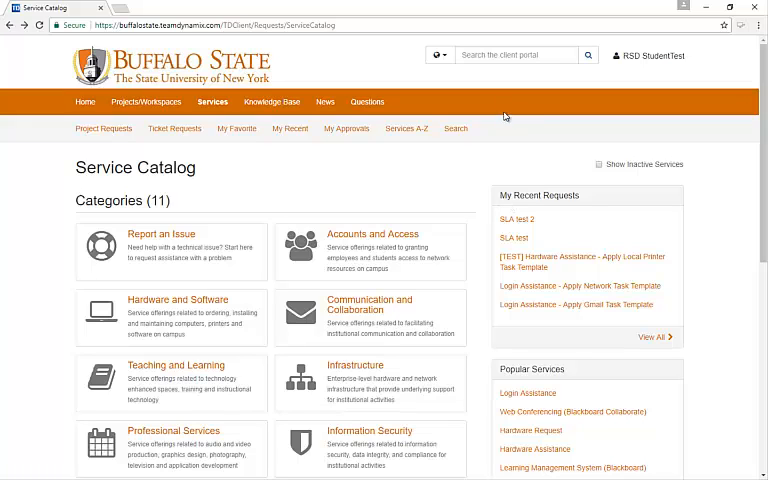
pyautogui.moveTo(399, 176)
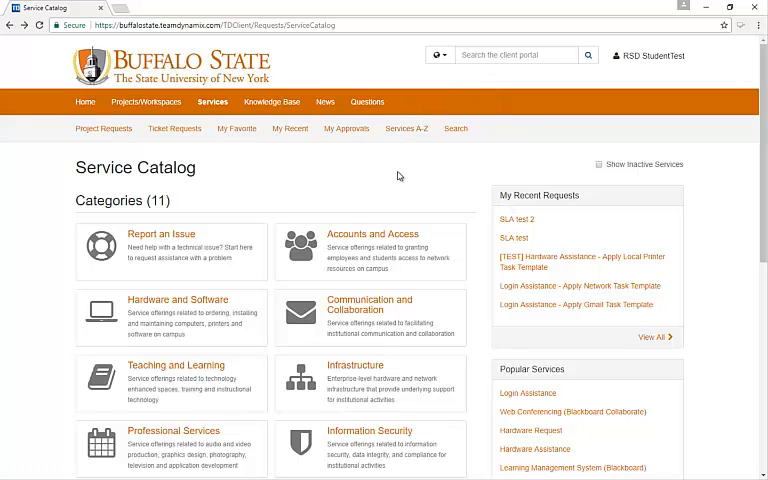
pyautogui.moveTo(360, 310)
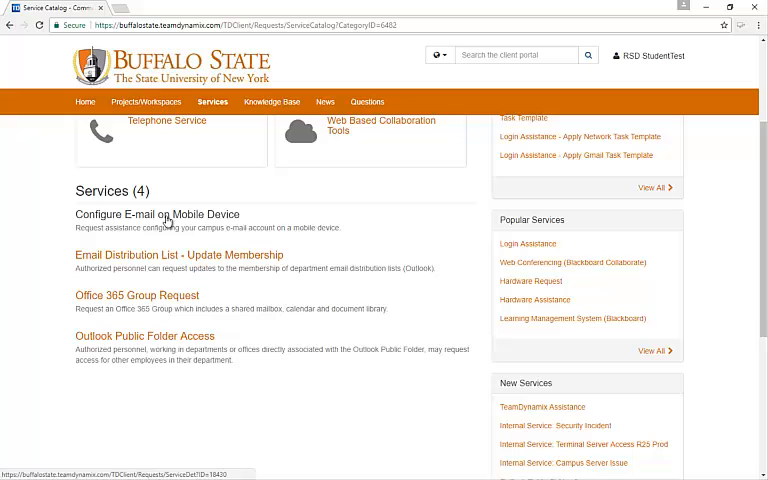
# View the Configure E-mail on Mobile Device service details and its four related articles.
pyautogui.click(153, 214)
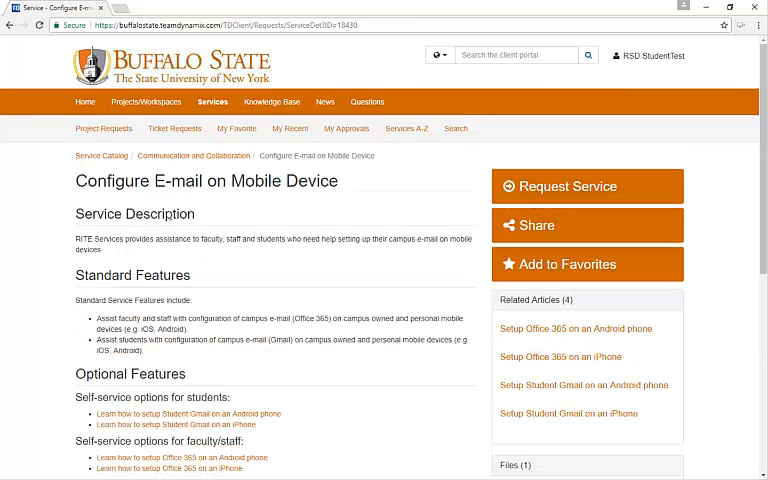
pyautogui.scroll(-3)
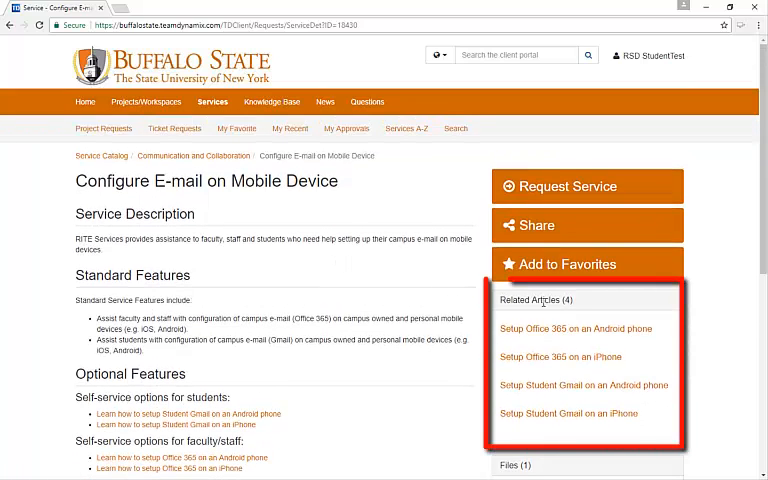
pyautogui.moveTo(501, 349)
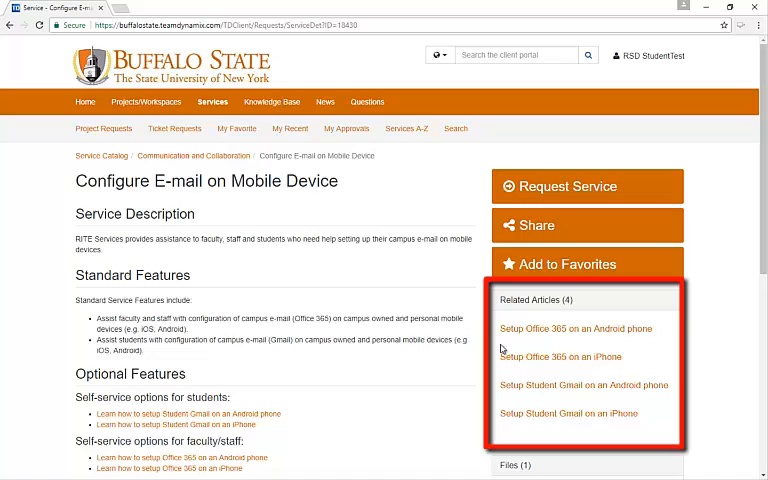
pyautogui.moveTo(577, 328)
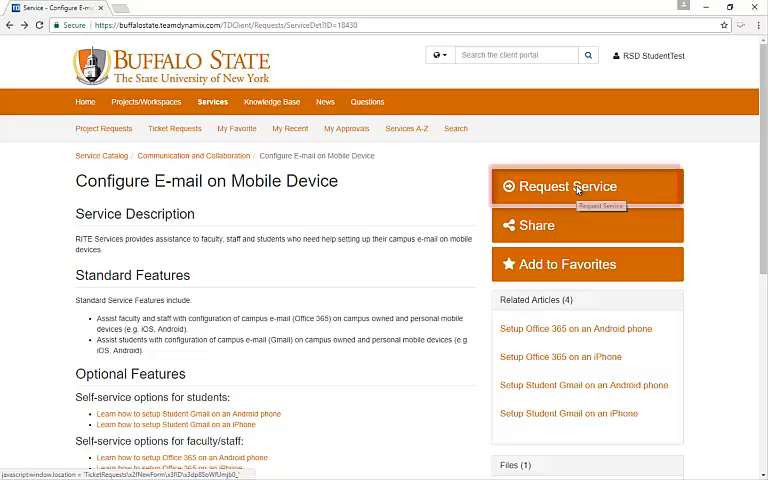
pyautogui.click(565, 186)
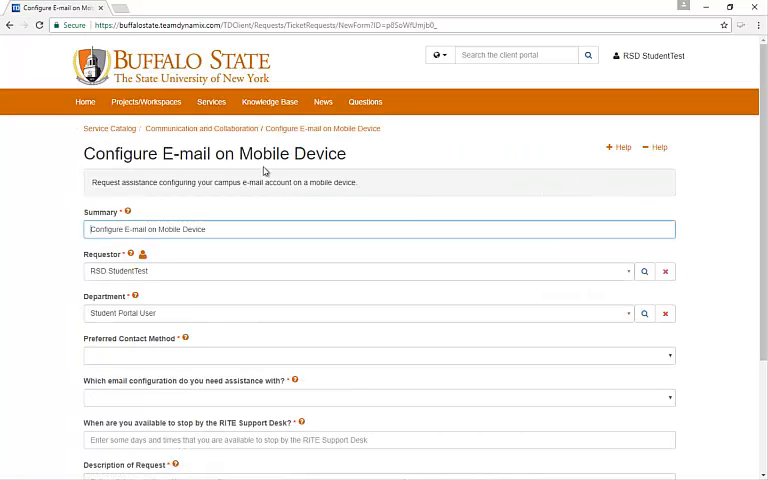
pyautogui.moveTo(57, 216)
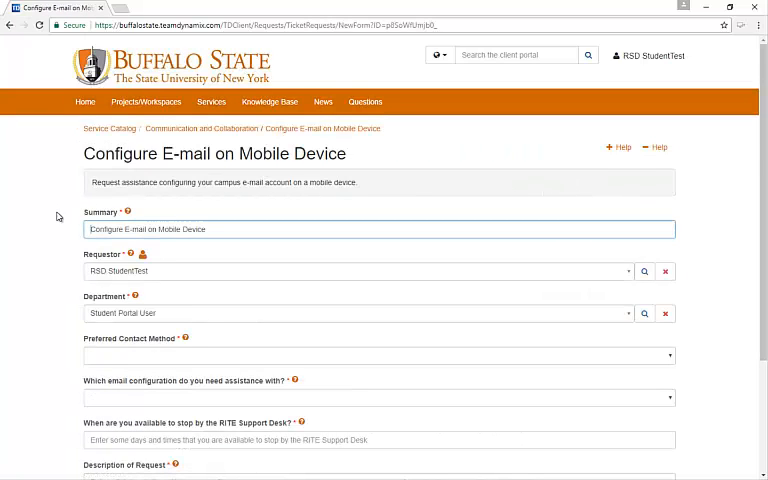
pyautogui.scroll(-3)
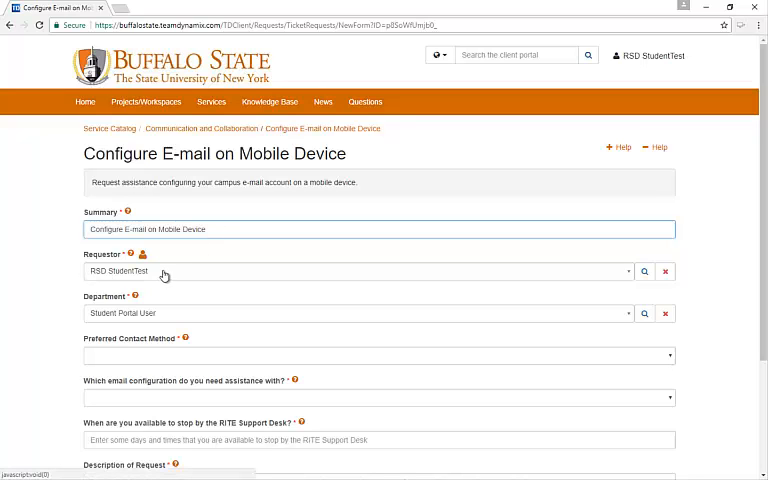
pyautogui.moveTo(192, 313)
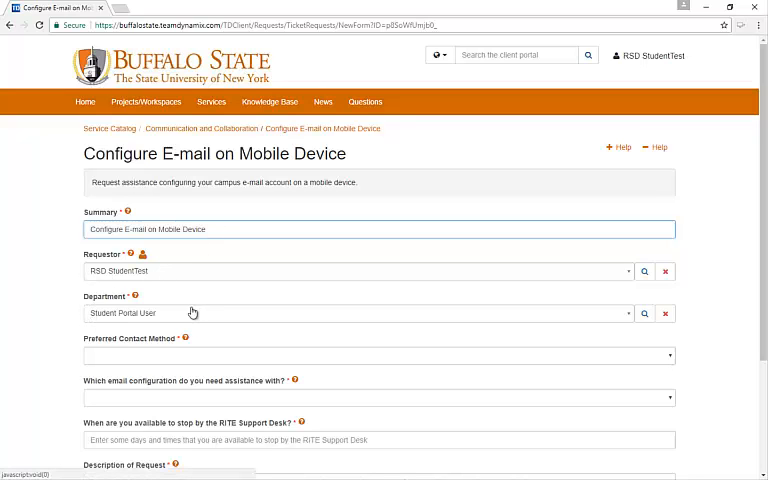
pyautogui.scroll(-3)
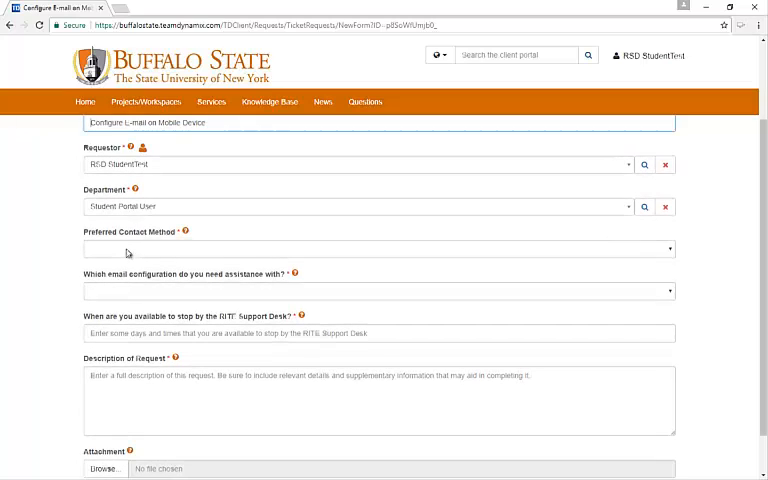
pyautogui.click(375, 249)
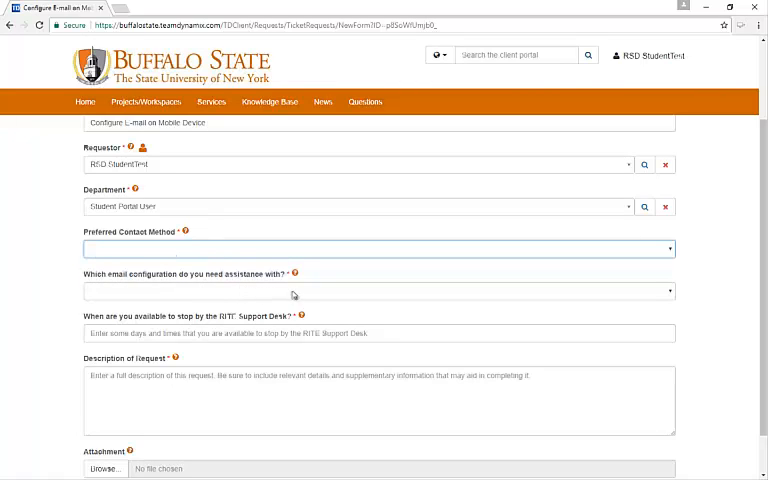
pyautogui.click(375, 291)
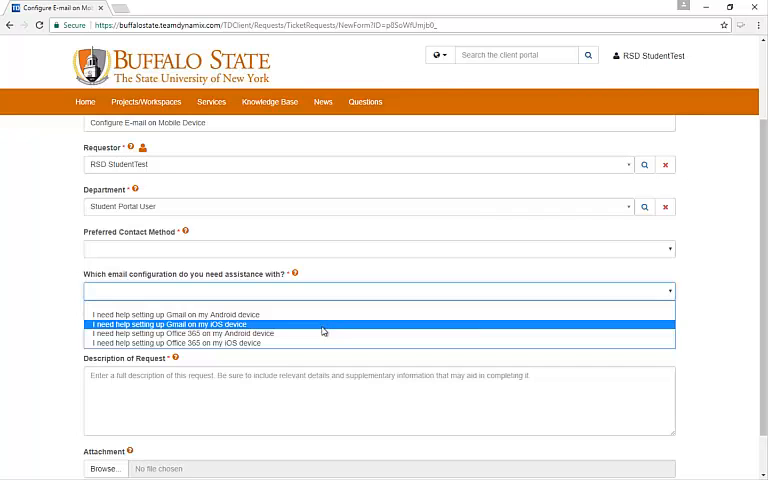
pyautogui.moveTo(90, 296)
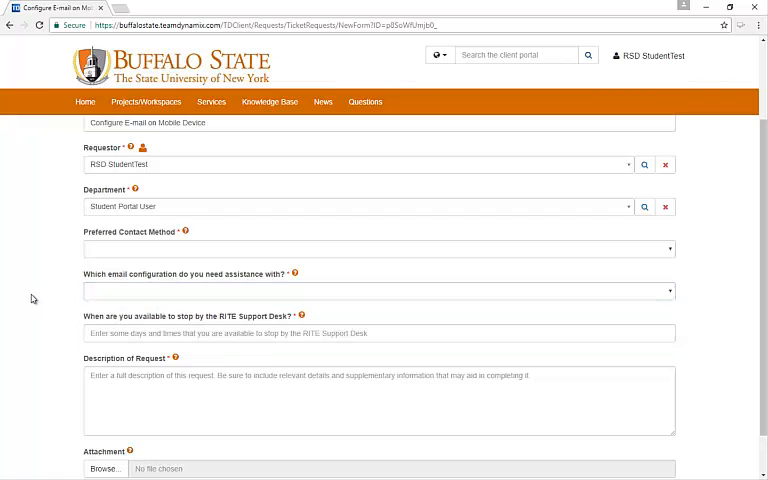
pyautogui.moveTo(668, 243)
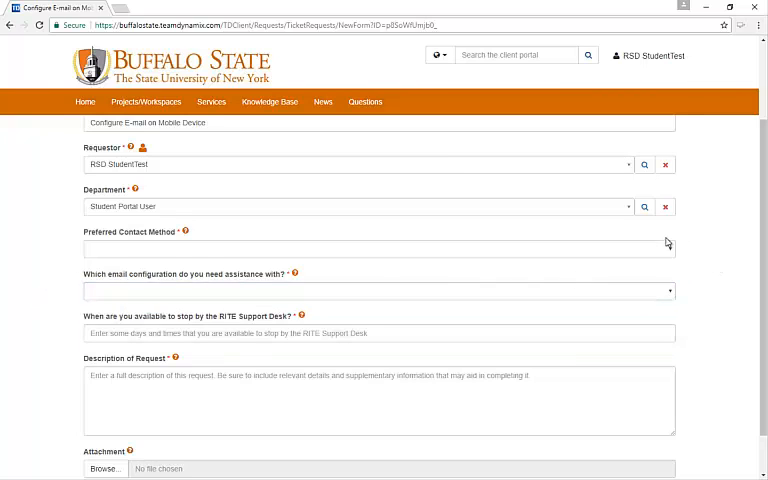
pyautogui.click(378, 249)
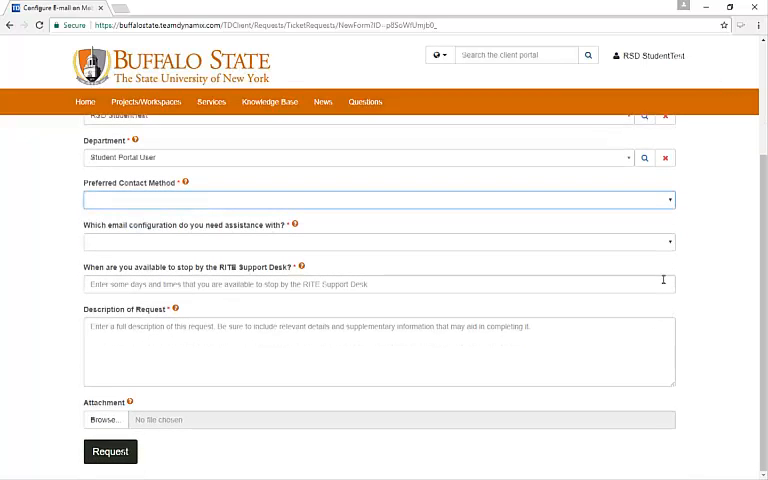
# Fill in Email contact, Office 365 Android setup, MWF 10-2 availability and Droid Turbo description.
pyautogui.click(375, 284)
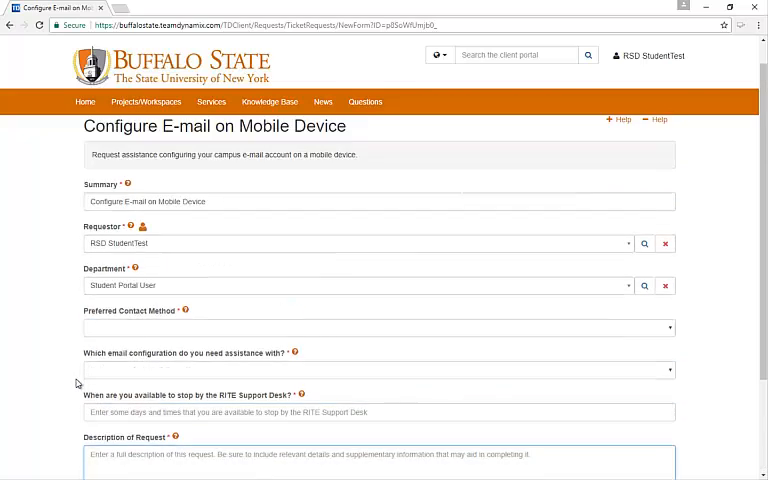
pyautogui.scroll(-3)
pyautogui.write('I need help with my Droid Turbo phone.')
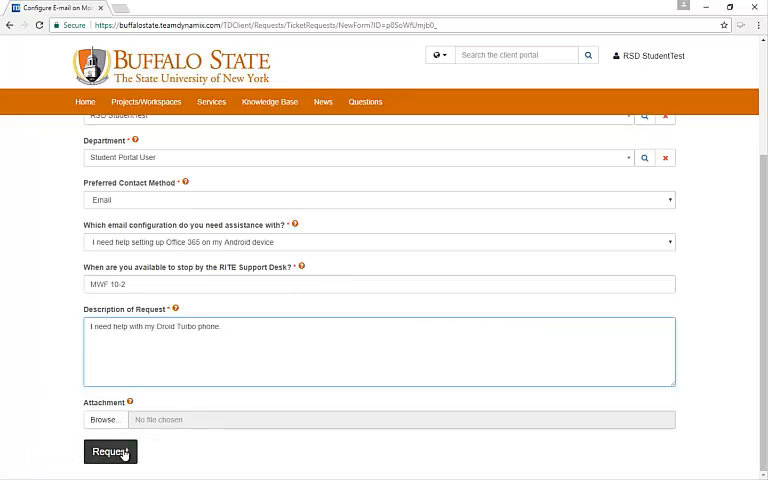
pyautogui.click(108, 451)
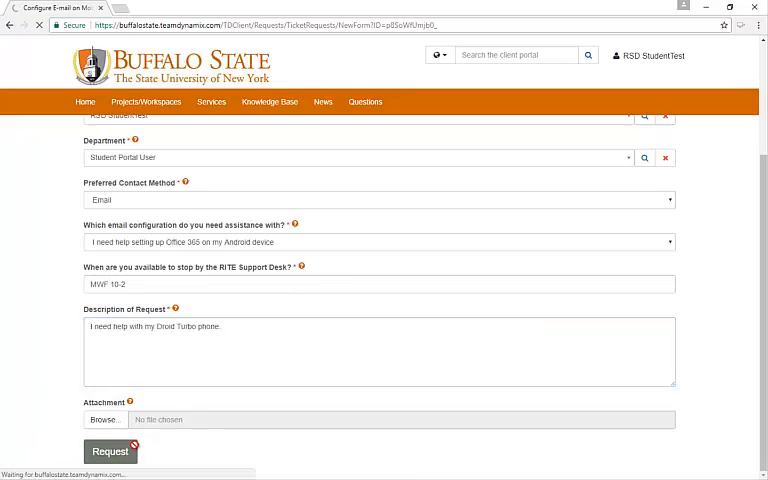
# Send the request and note Ticket Request ID 3357556 on the confirmation page.
pyautogui.click(109, 451)
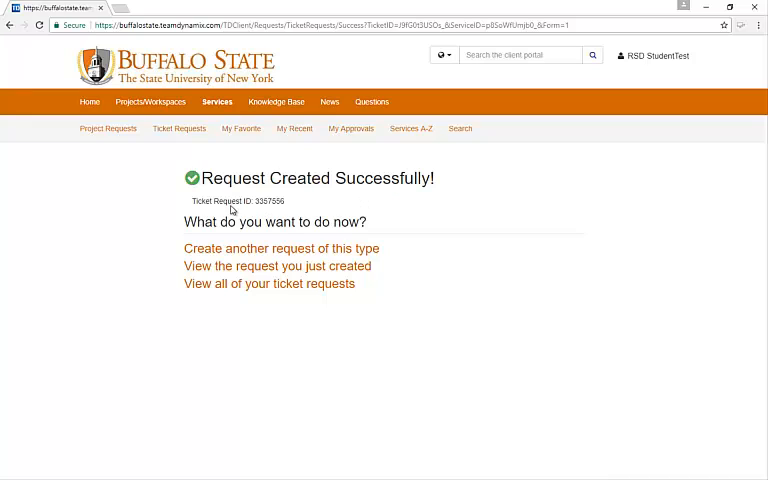
pyautogui.moveTo(265, 202)
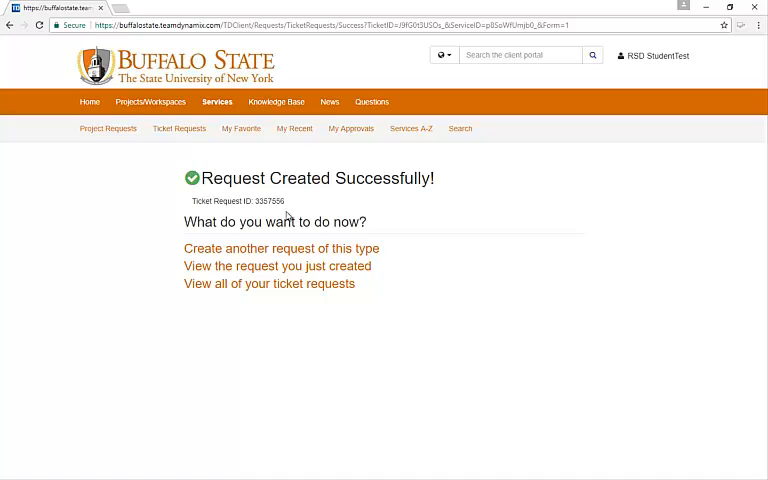
pyautogui.moveTo(266, 260)
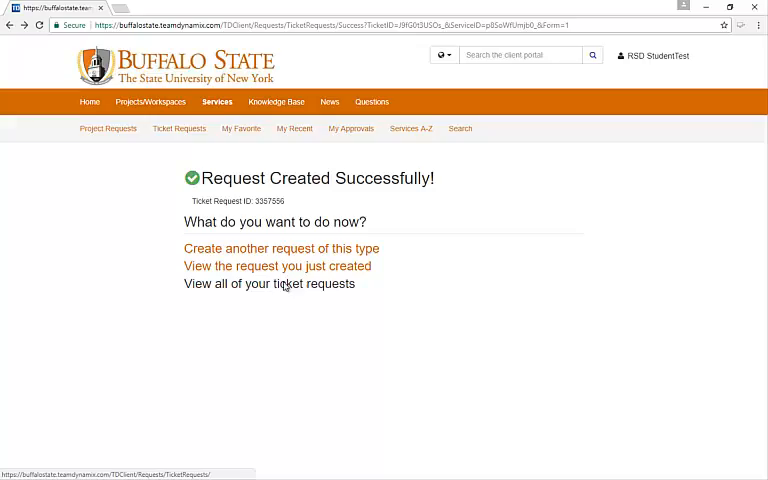
# List all ticket requests, with the new Configure E-mail on Mobile Device ticket first.
pyautogui.click(270, 283)
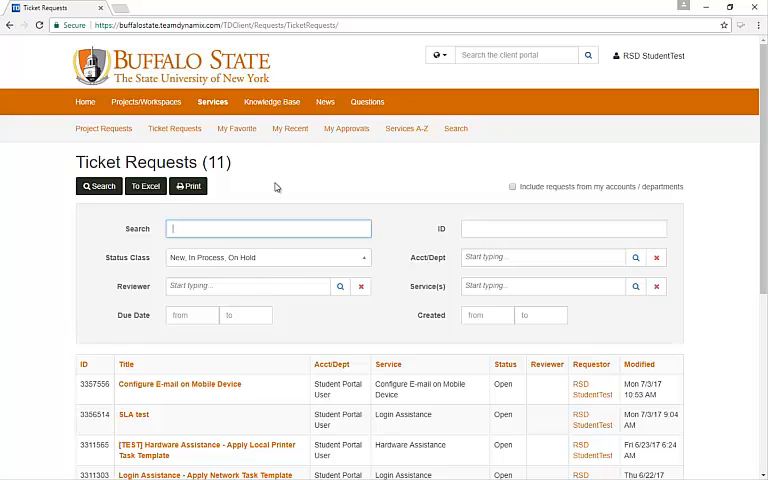
pyautogui.click(85, 101)
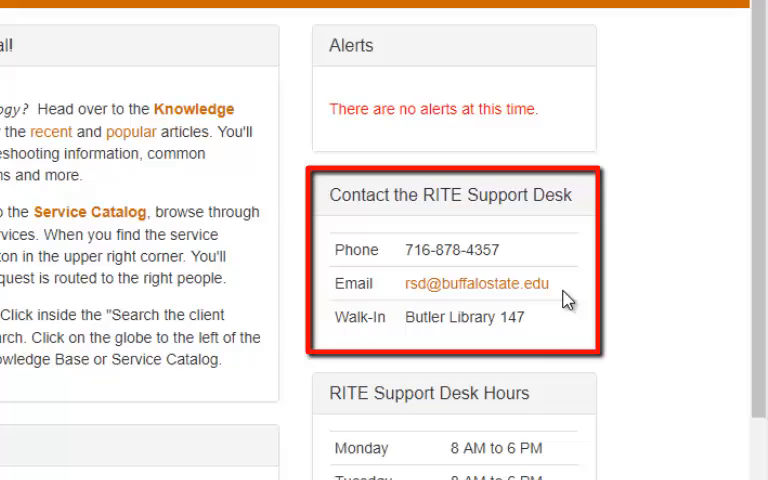
pyautogui.moveTo(548, 336)
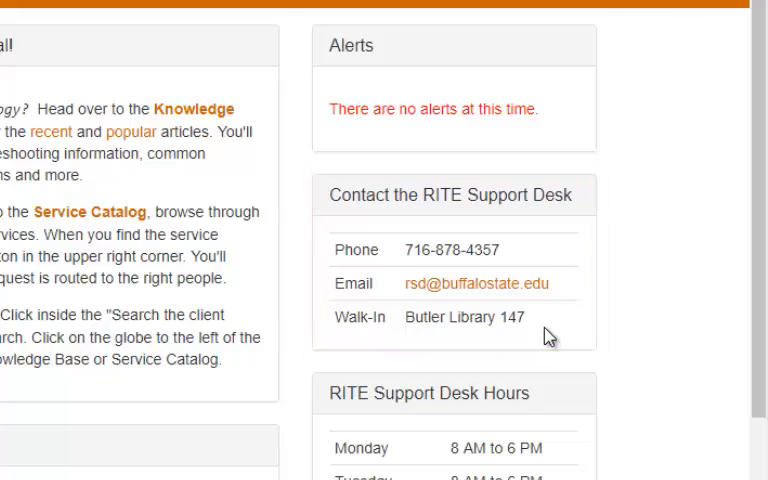